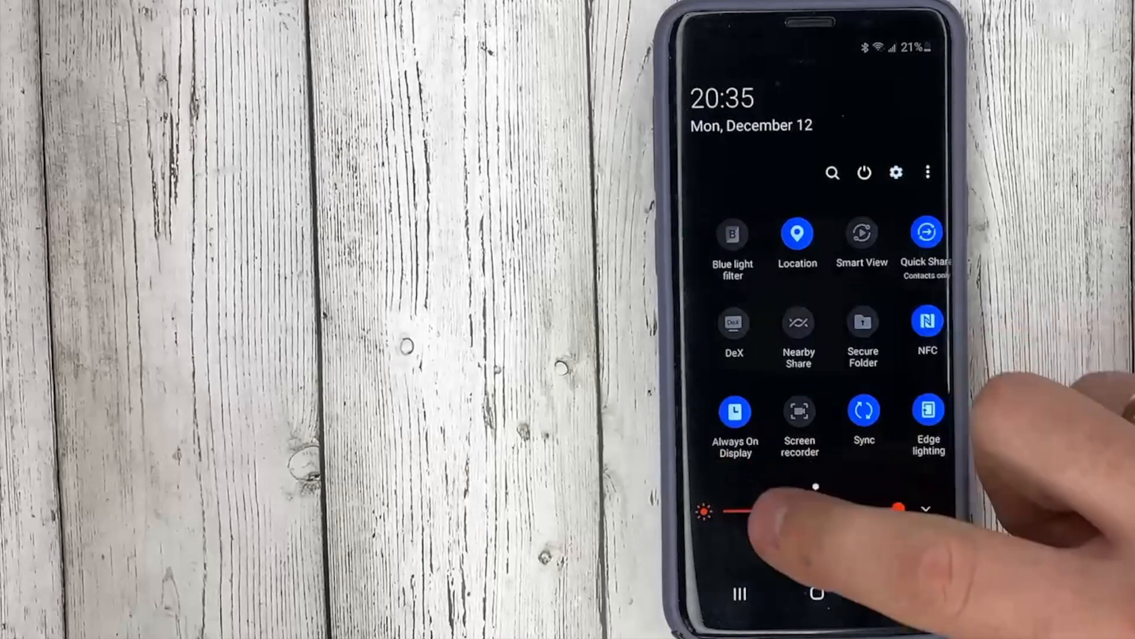
Start Screen recorder from Quick Settings, bringing up its prompt with No sound selected
click(800, 412)
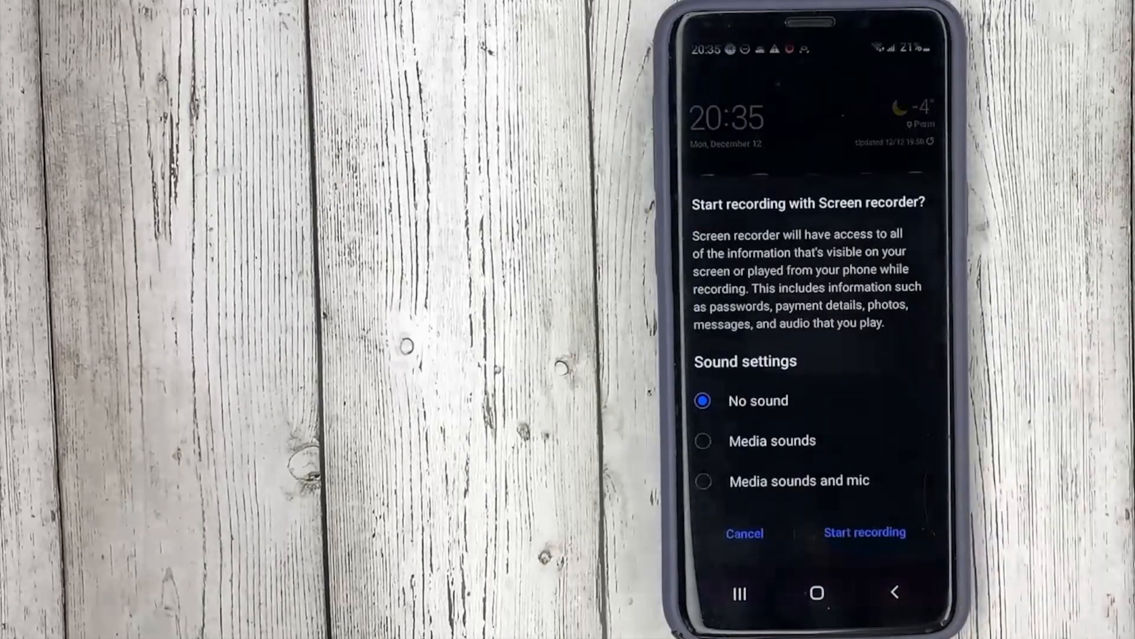